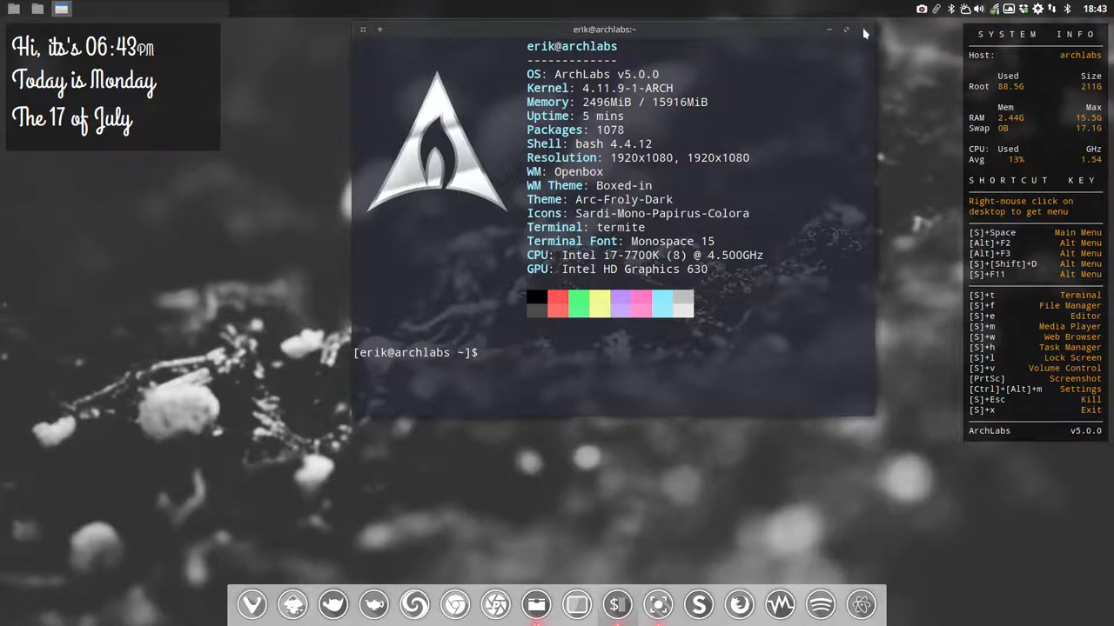
# - Show /usr/share/icons beside ~/DATA/ArchLabs-nemesis and scroll through the Sardi themes
pyautogui.click(858, 28)
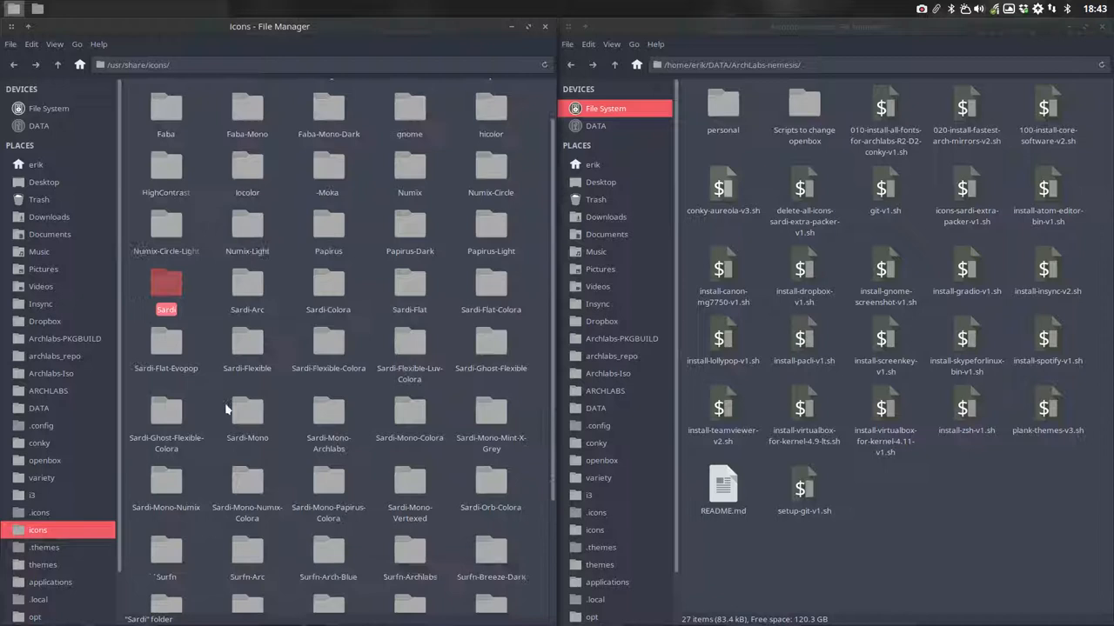
pyautogui.scroll(-3)
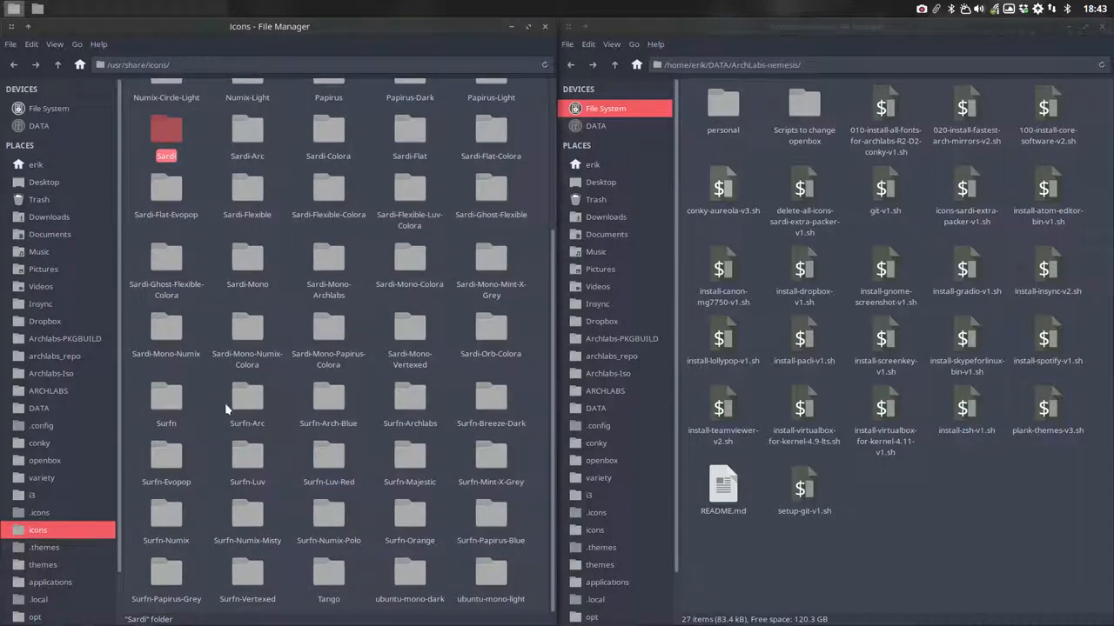
pyautogui.moveTo(405, 376)
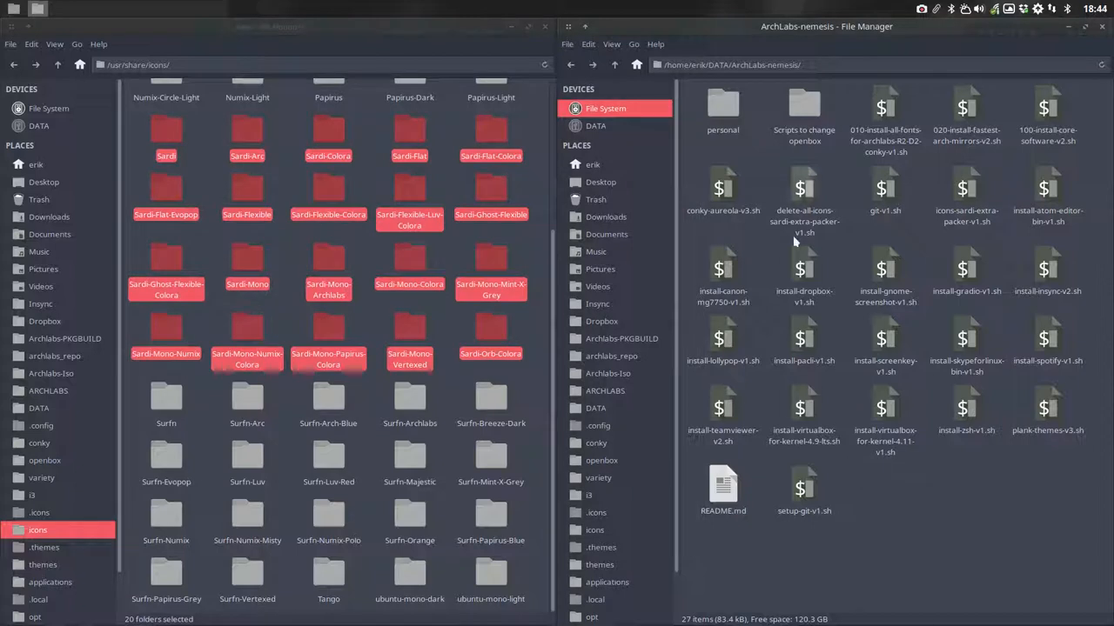
# - Select icons-sardi-extra-packer-v1.sh and launch Termite in the ArchLabs-nemesis folder
pyautogui.click(775, 64)
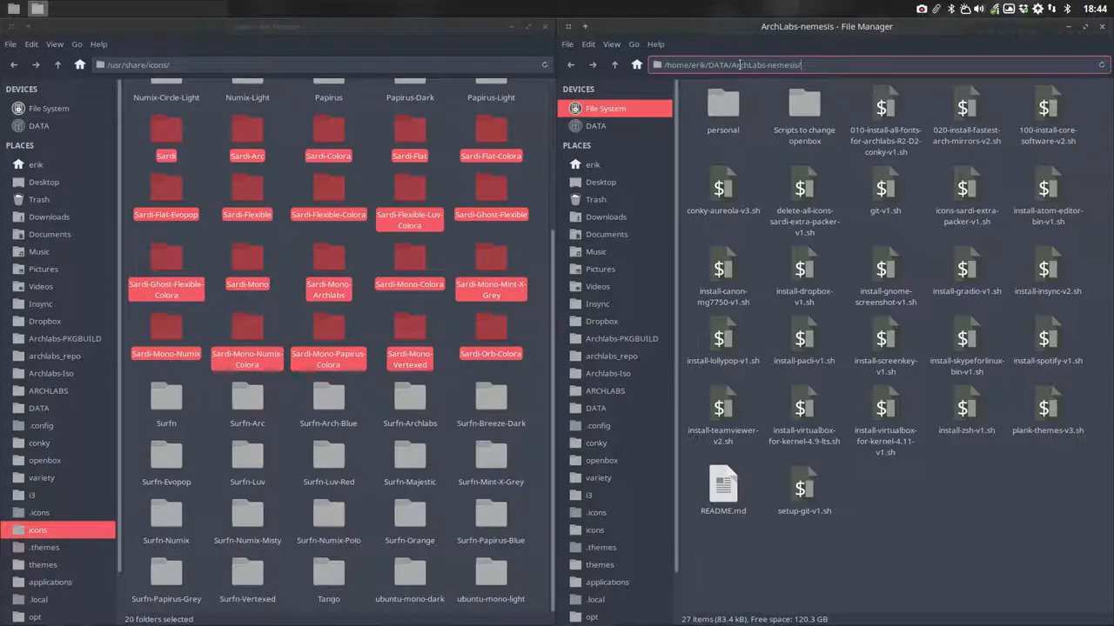
pyautogui.click(966, 188)
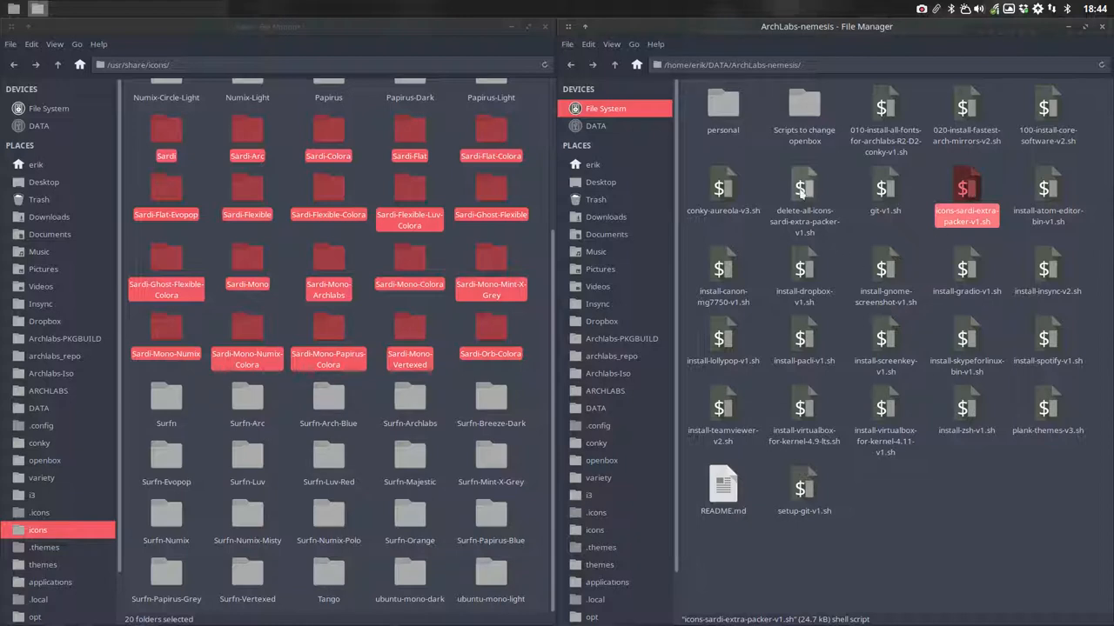
pyautogui.click(804, 191)
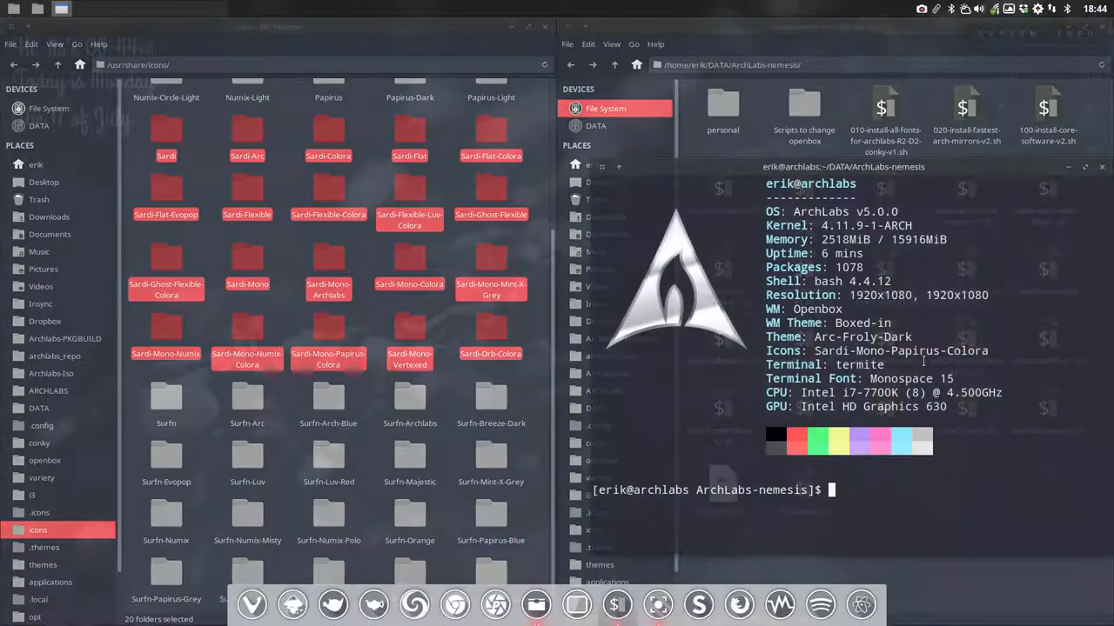
# - Type ./ and autocomplete the script name ./icons-sardi-extra-packer-v1.sh at the prompt
pyautogui.write('./')
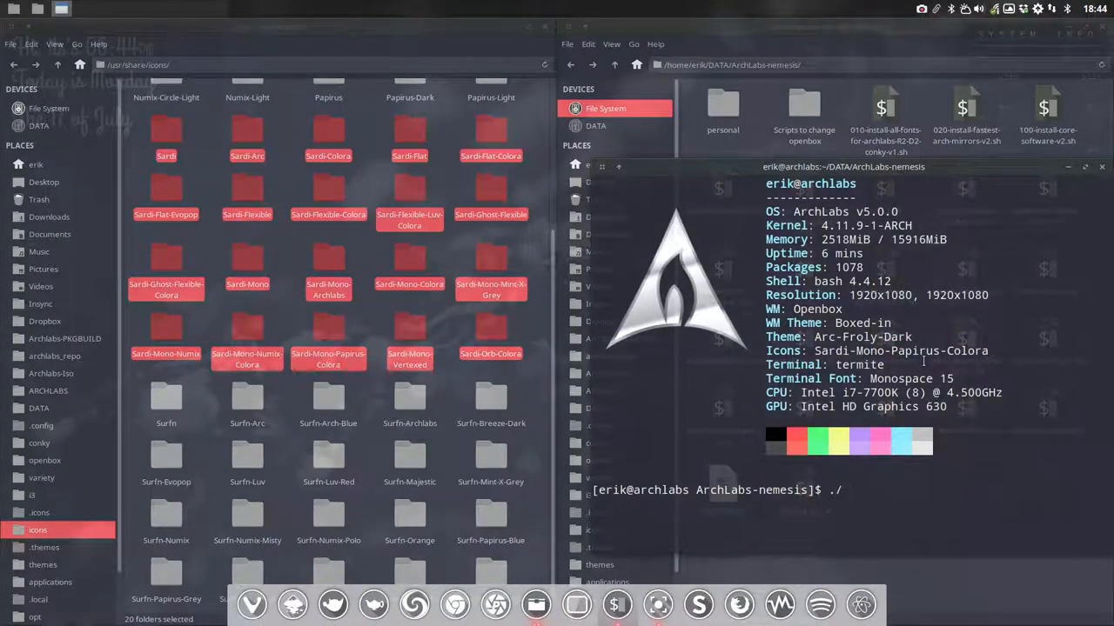
pyautogui.write('install-')
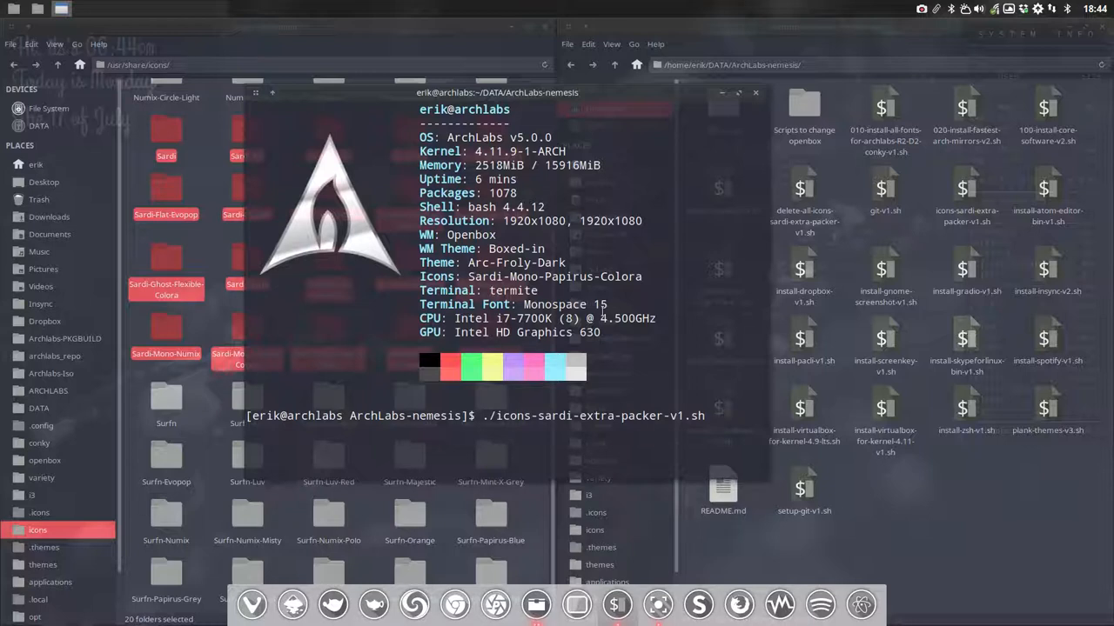
pyautogui.moveTo(603, 276)
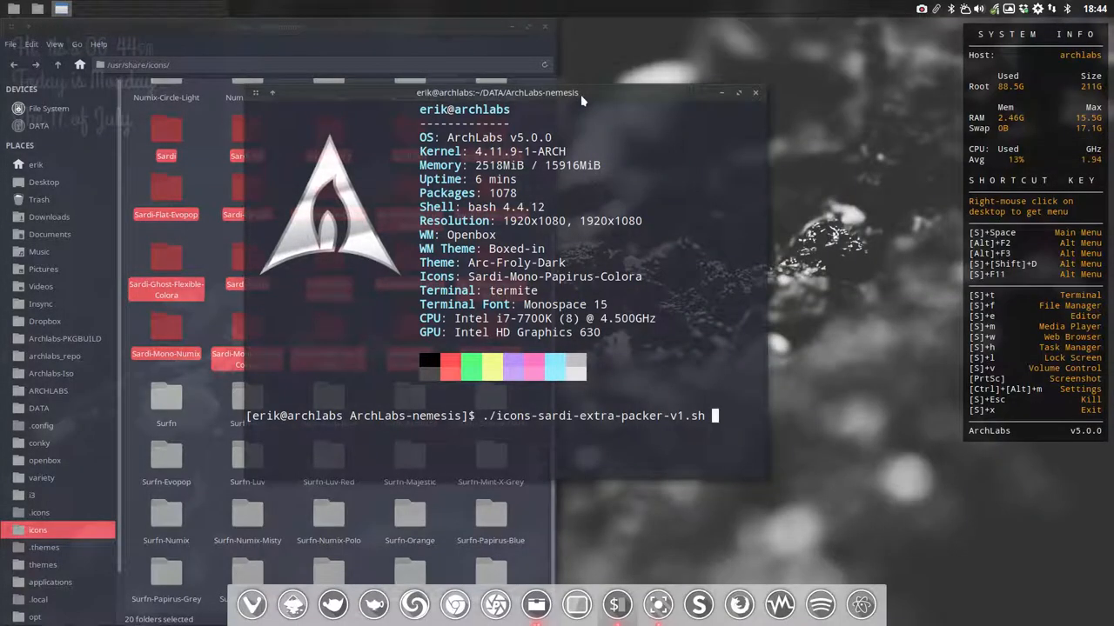
# - Run icons-sardi-extra-packer-v1.sh to install the extra Sardi icon variants
pyautogui.press('Return')
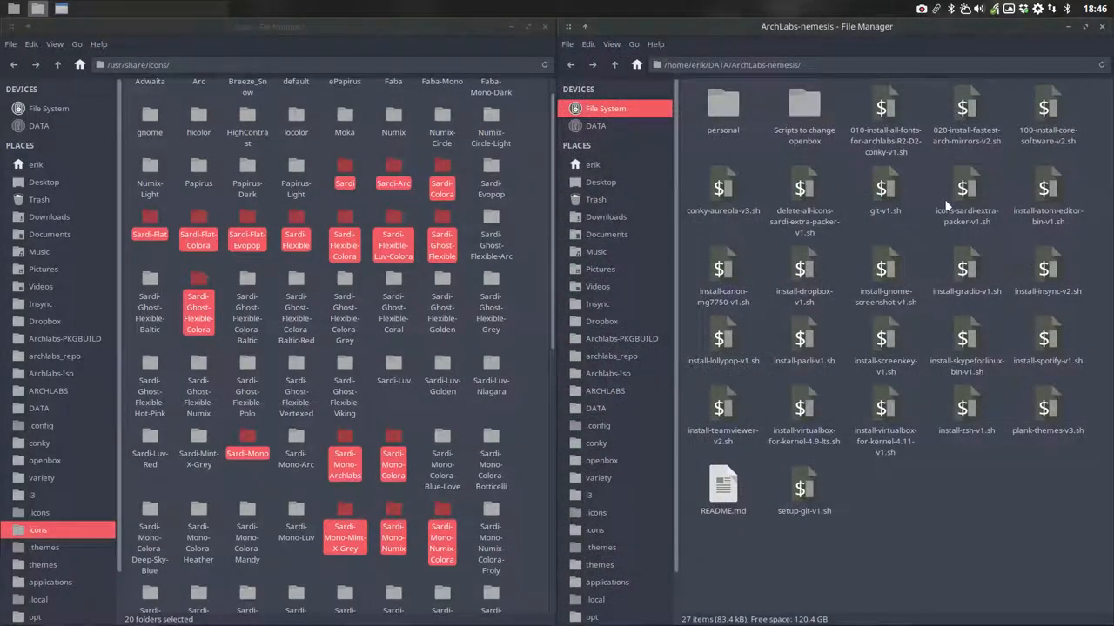
# - Open icons-sardi-extra-packer-v1.sh in Geany and scroll to its install check lines
pyautogui.click(966, 189)
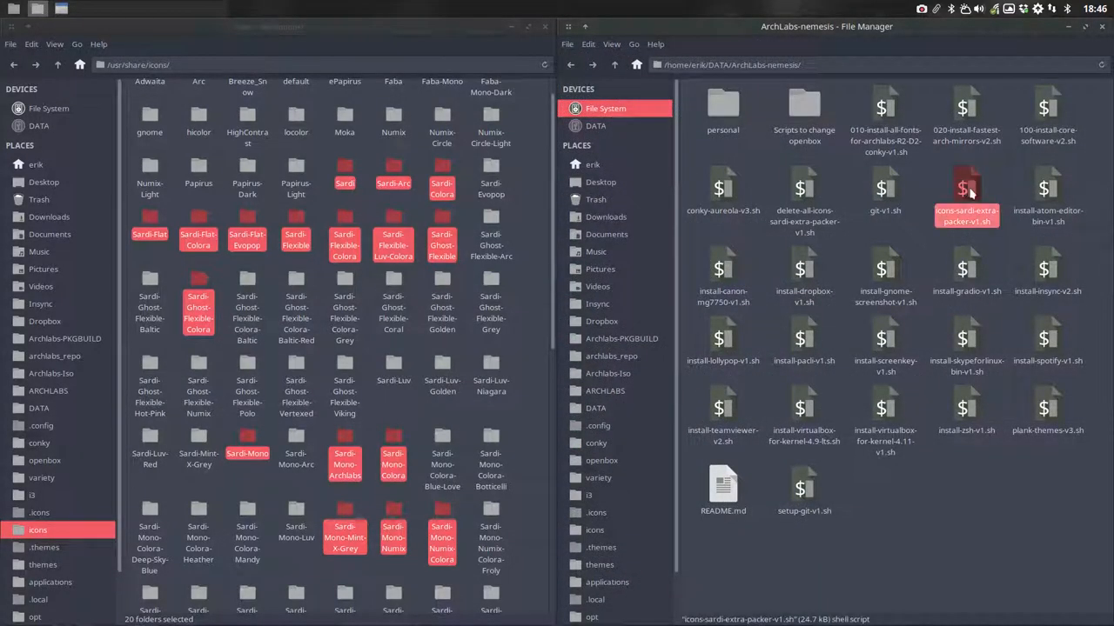
pyautogui.doubleClick(968, 185)
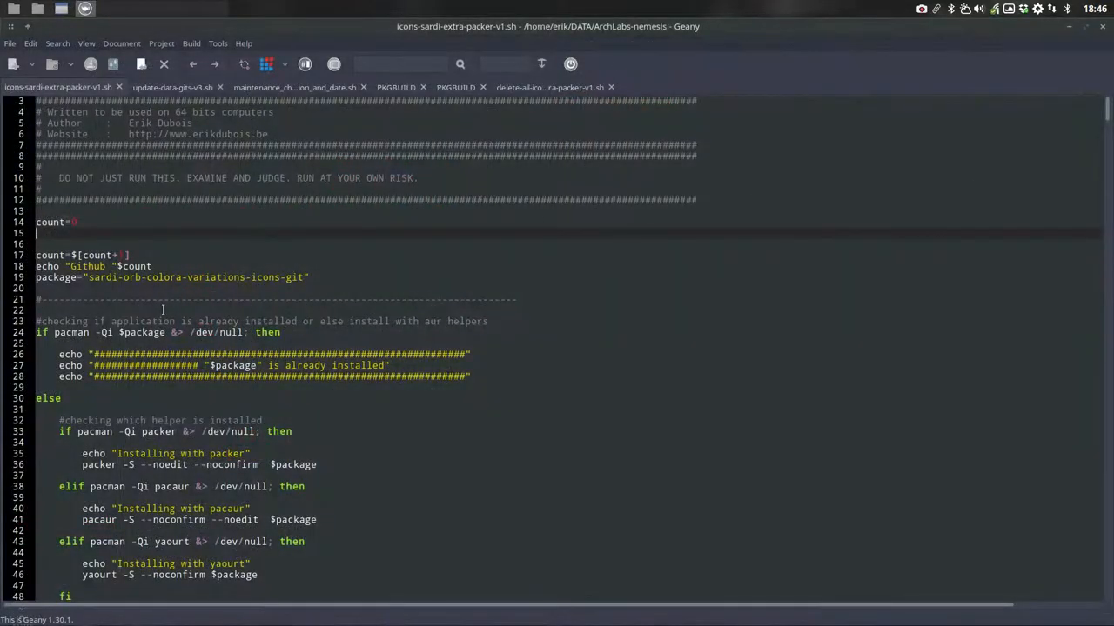
pyautogui.scroll(-3)
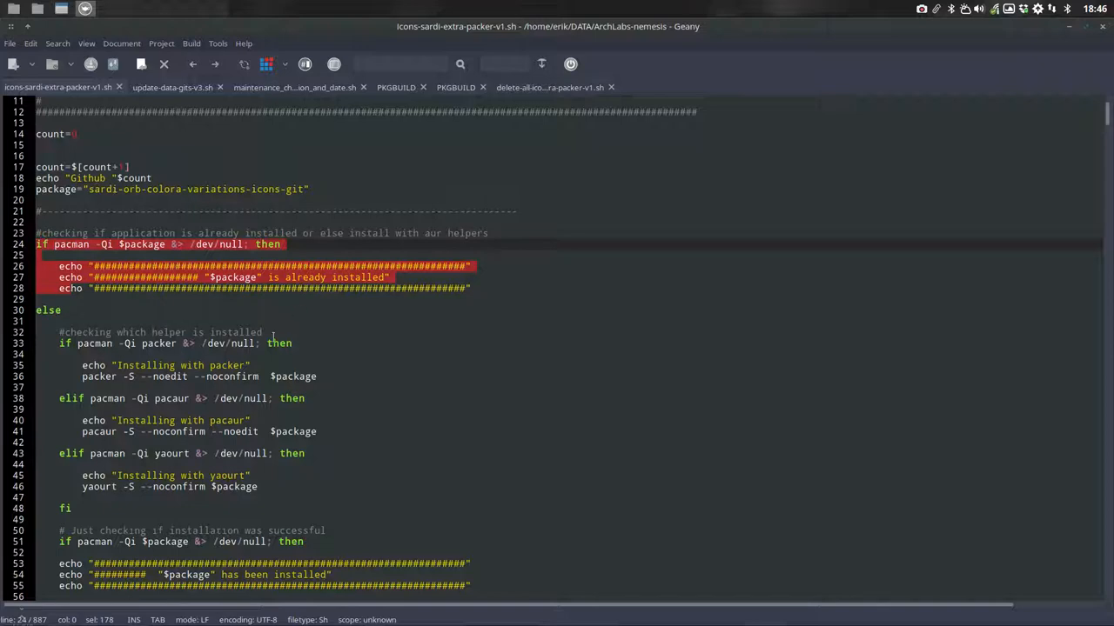
pyautogui.click(166, 288)
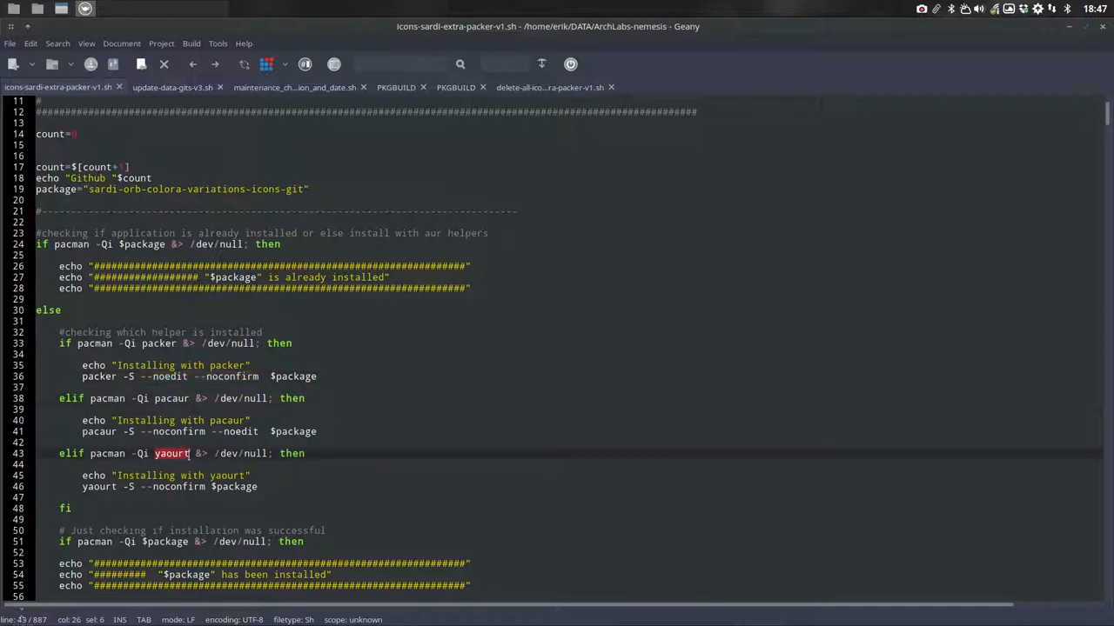
pyautogui.scroll(-3)
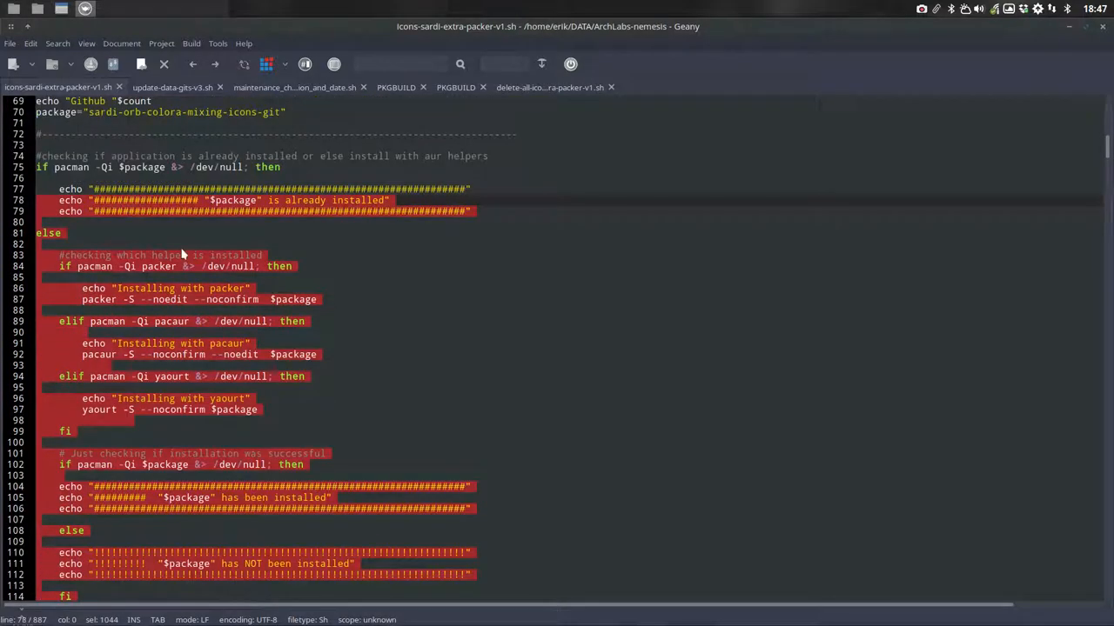
pyautogui.scroll(-3)
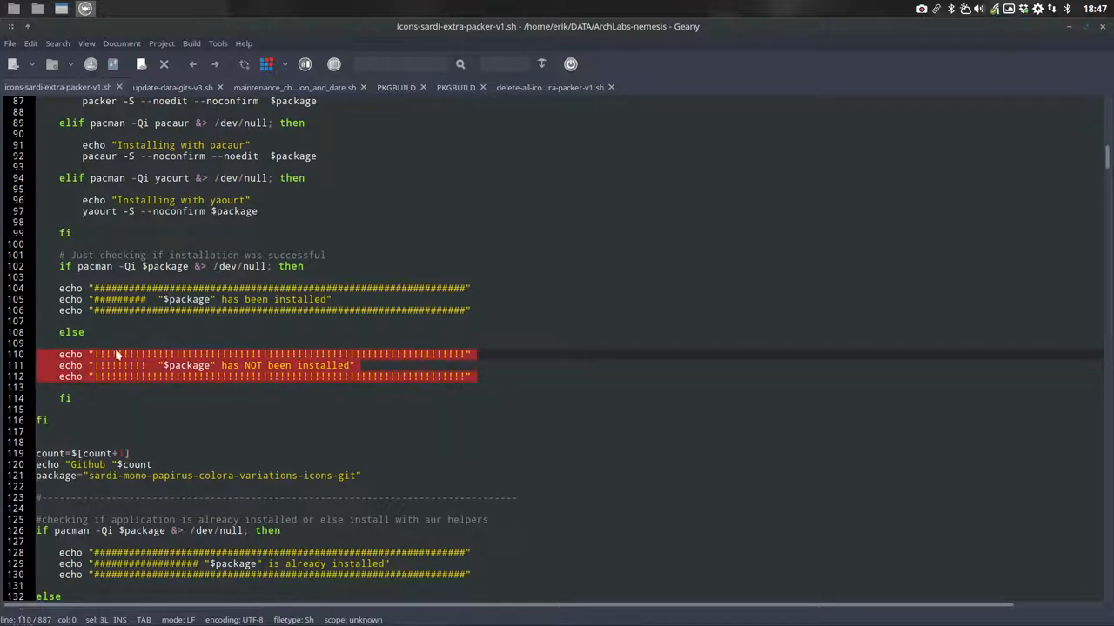
pyautogui.scroll(-3)
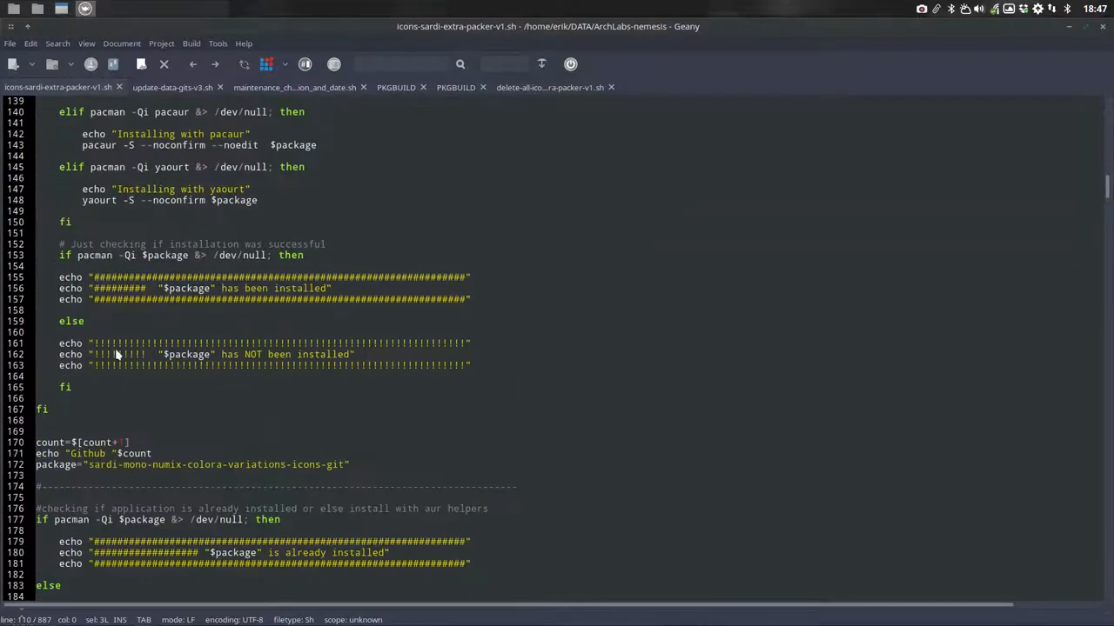
pyautogui.scroll(-3)
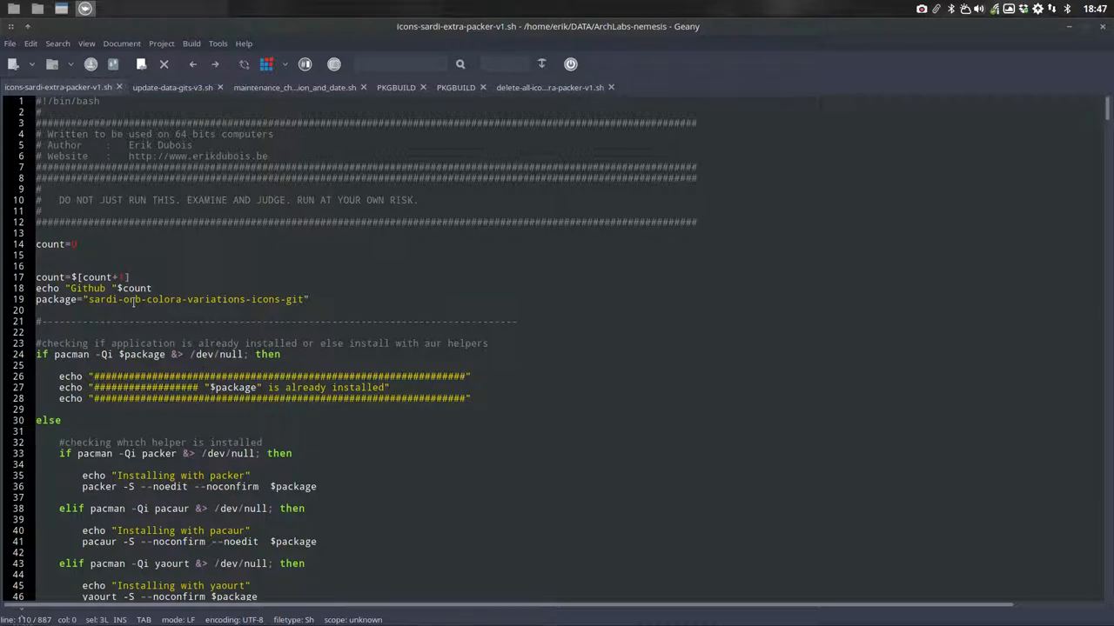
# - Highlight orb-colora-variations on line 19, then scroll to sardi-orb-colora-mixing-icons-git
pyautogui.moveTo(119, 299); pyautogui.dragTo(246, 299)
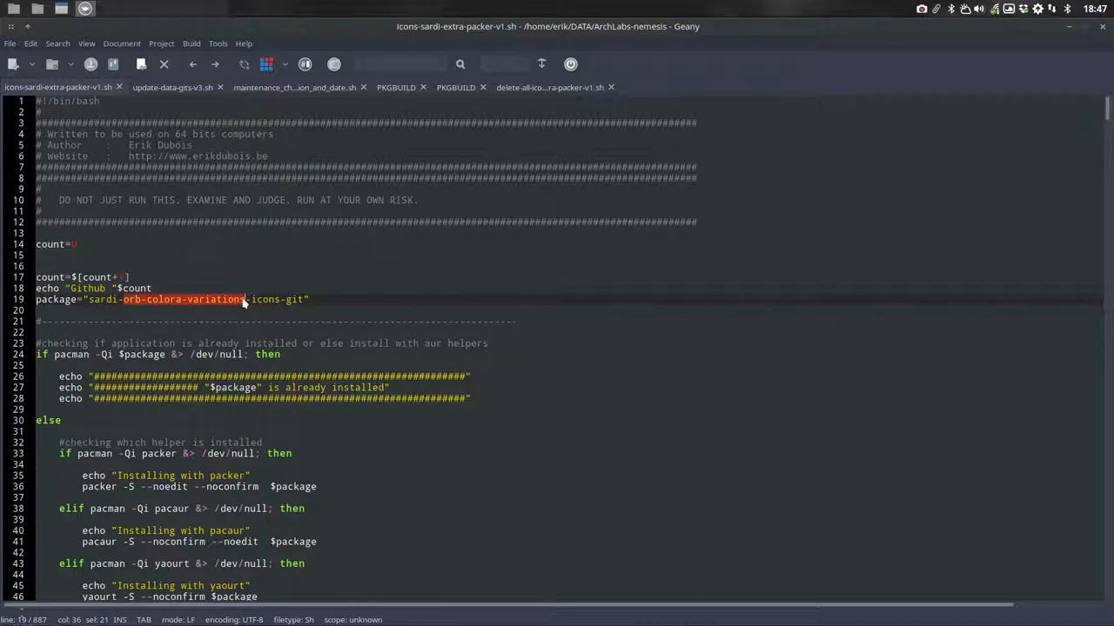
pyautogui.scroll(-3)
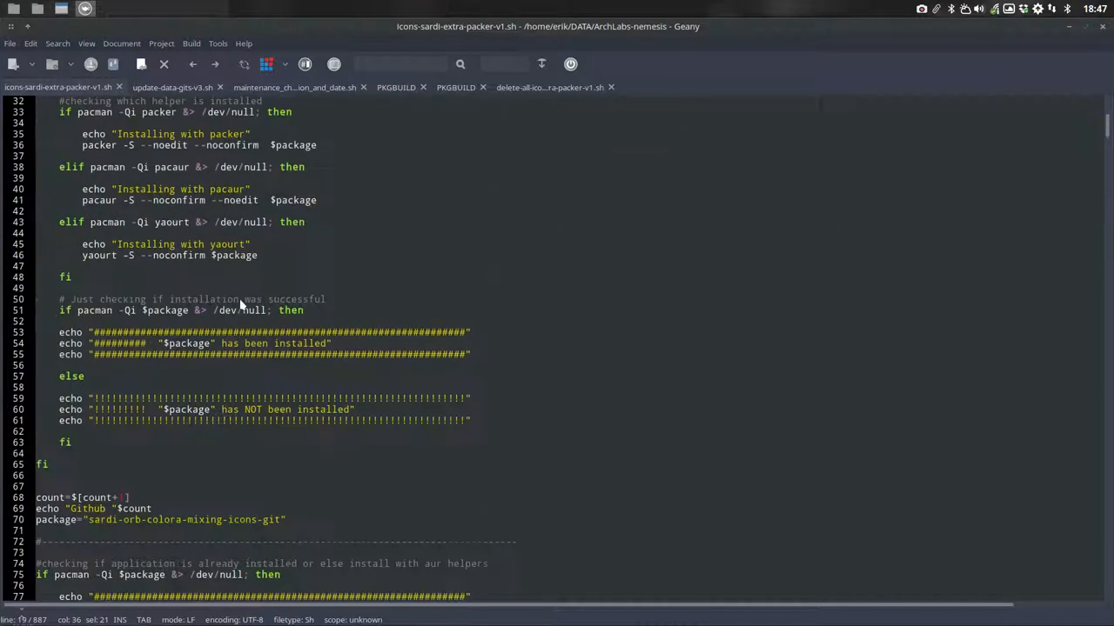
pyautogui.moveTo(1044, 231)
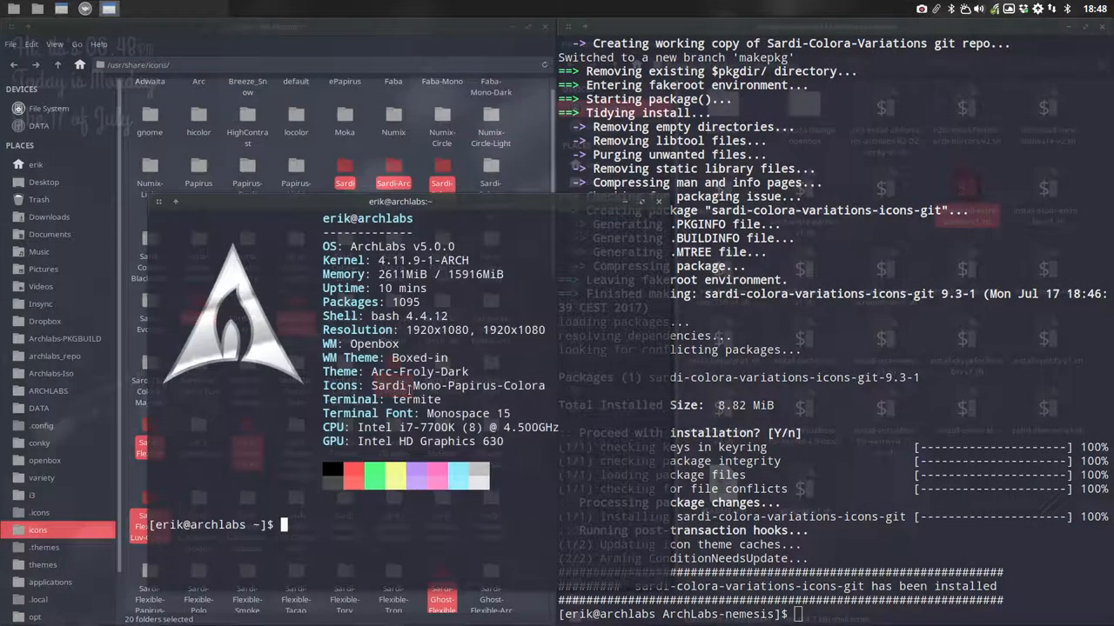
# - Run packer sardi and scroll through the 19 AUR Sardi package results
pyautogui.write('packer sardi')
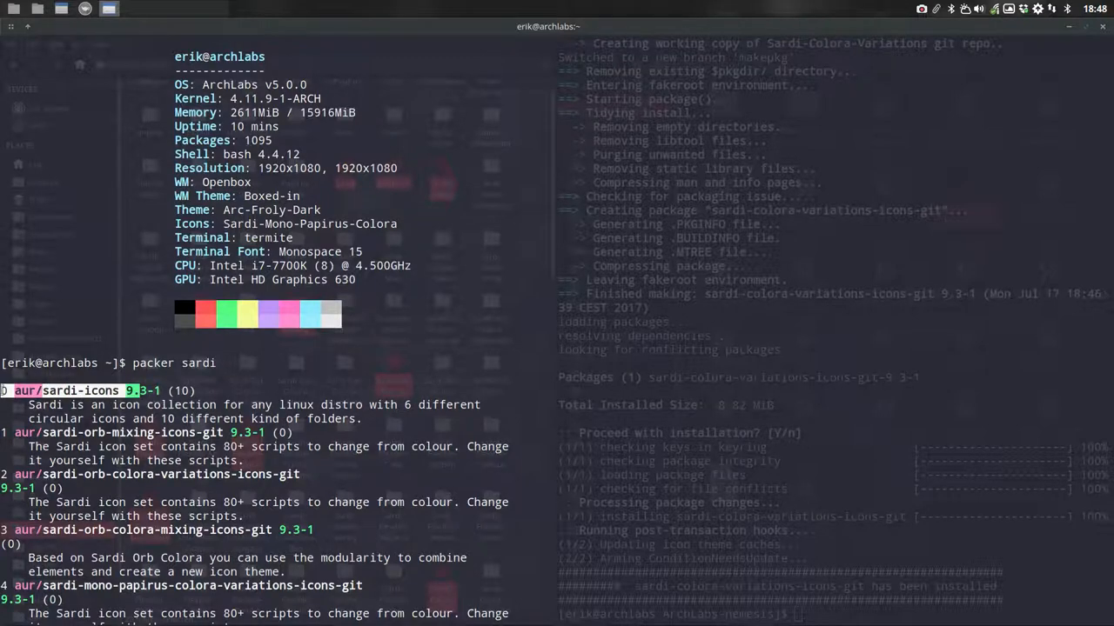
pyautogui.scroll(-3)
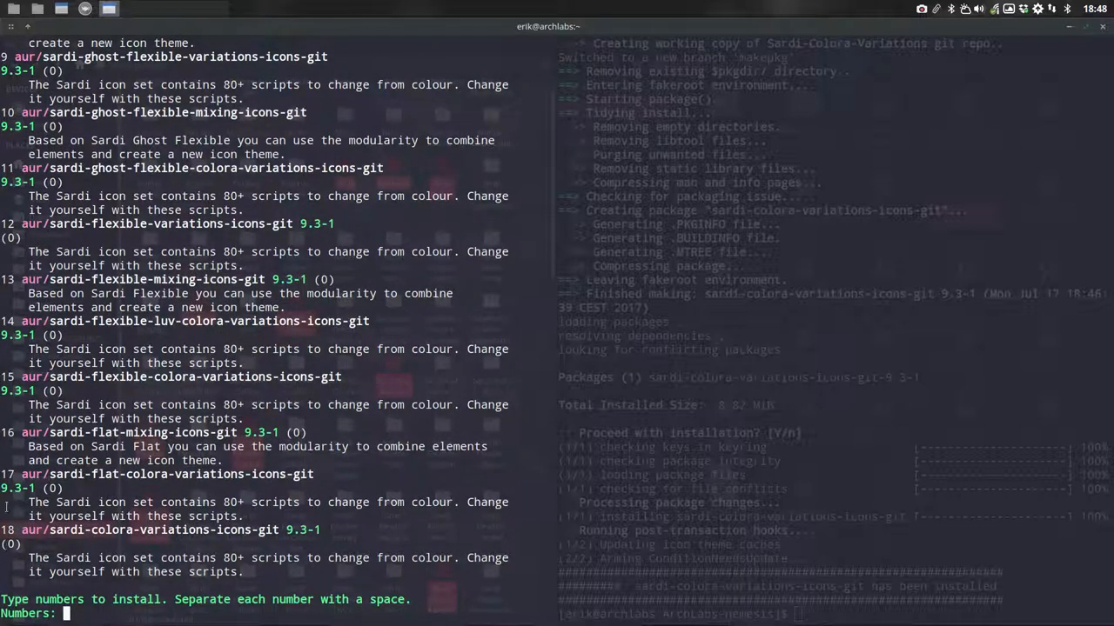
pyautogui.moveTo(80, 493)
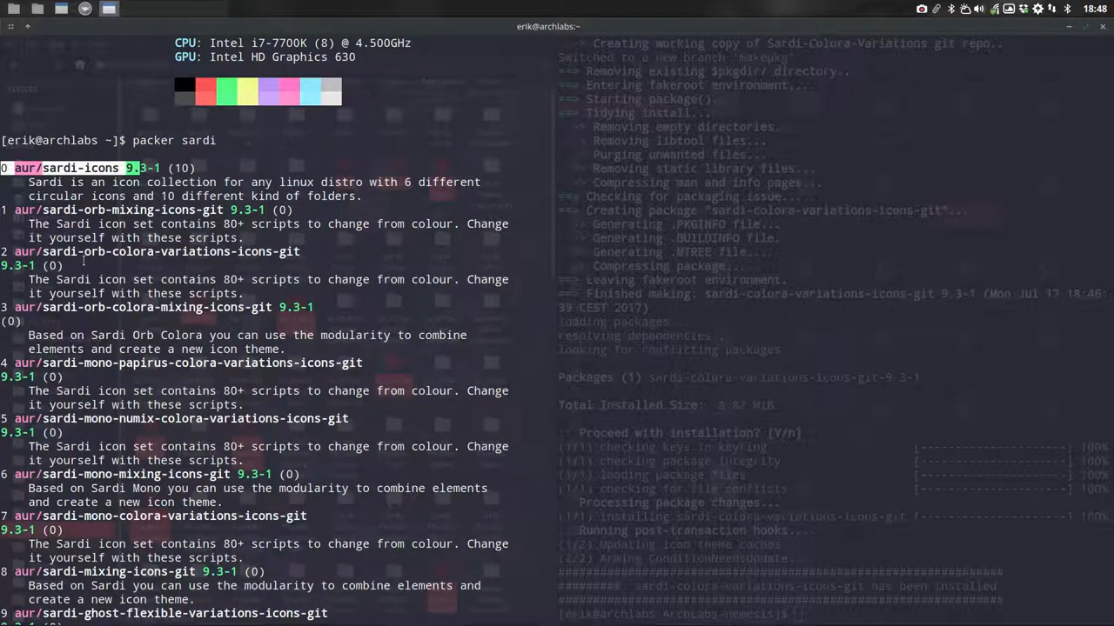
pyautogui.moveTo(158, 252)
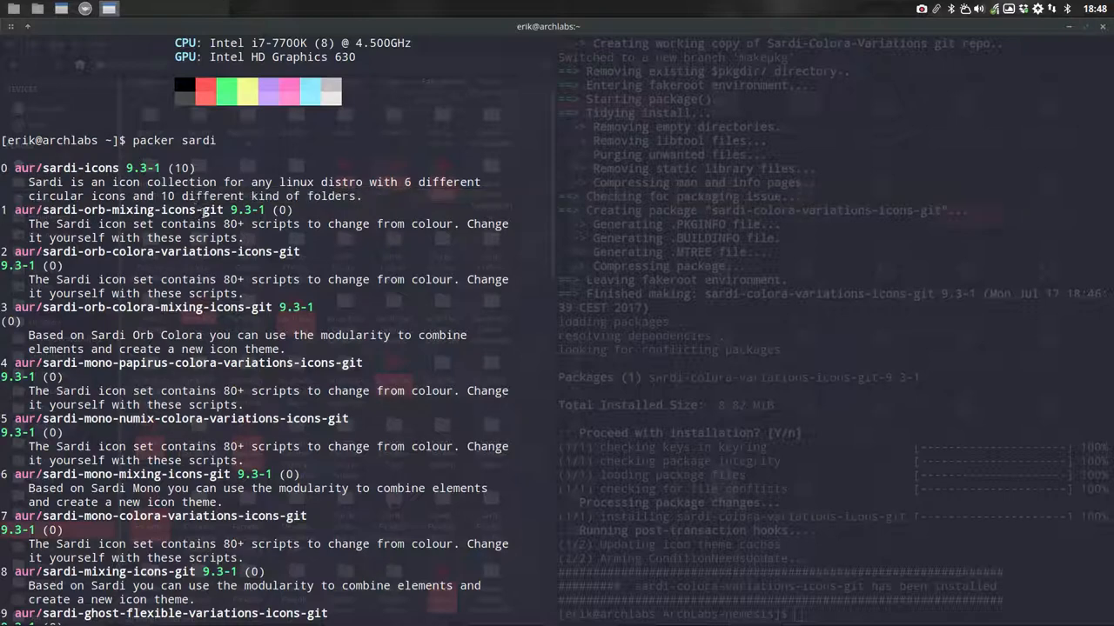
pyautogui.scroll(-3)
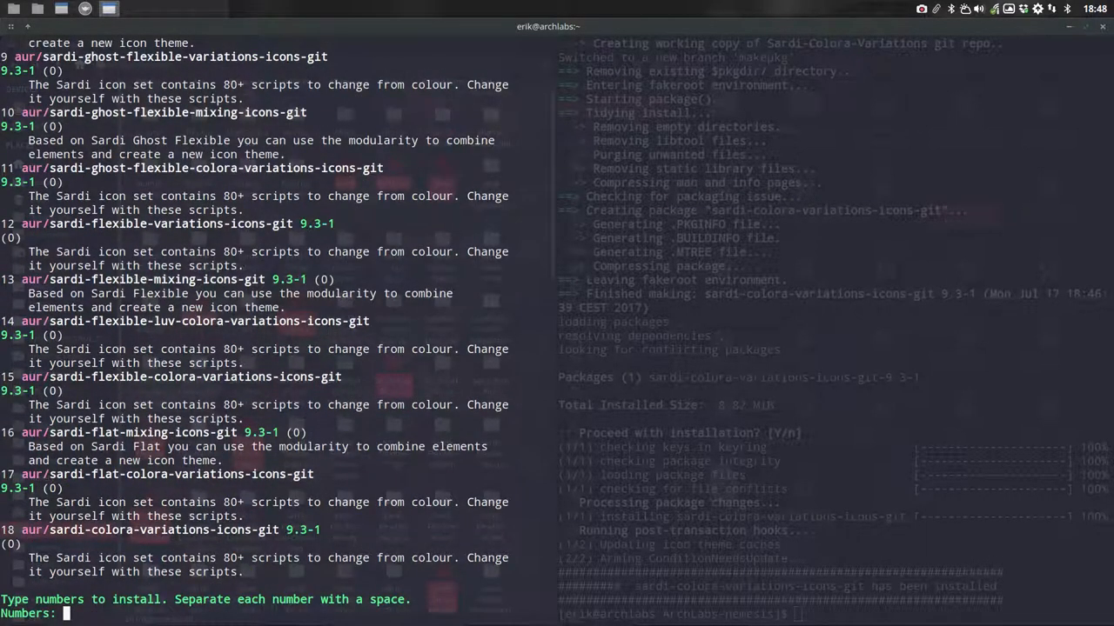
pyautogui.moveTo(1098, 31)
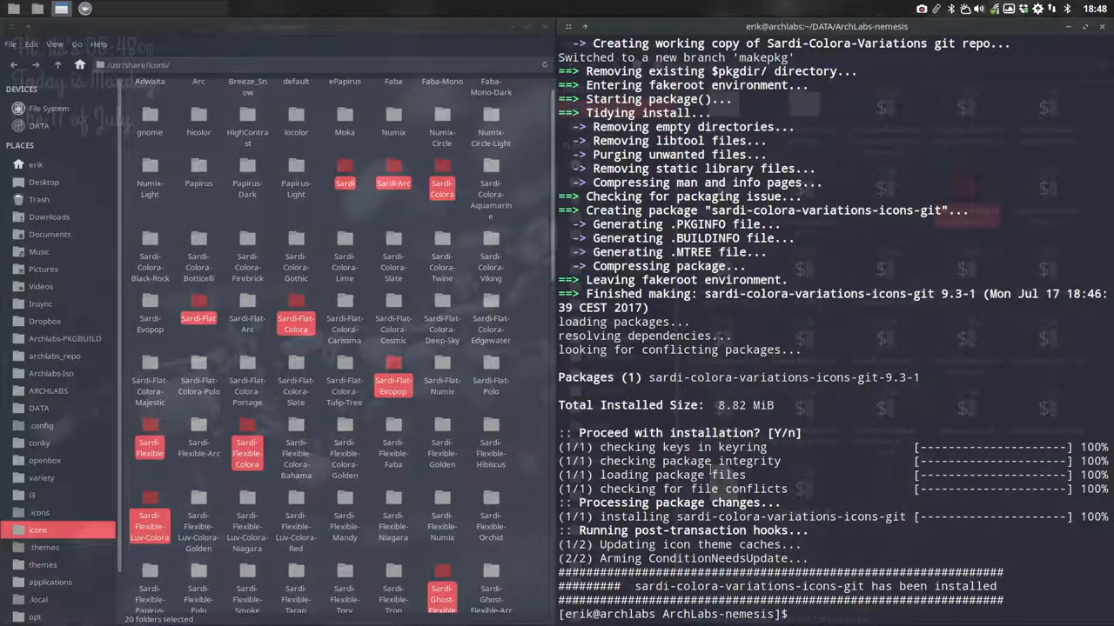
# - Open delete-all-icons-sardi-extra-packer-v1.sh from DATA/ArchLabs-nemesis in Geany
pyautogui.write('./de')
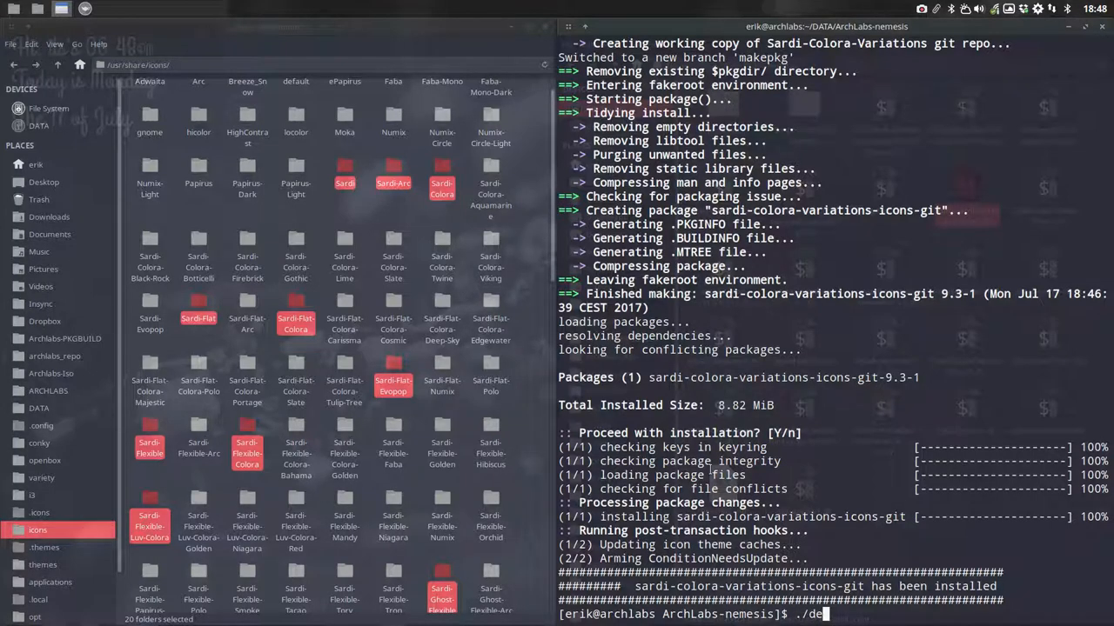
pyautogui.write('/delete-all-icons-sardi-extra-packer-v1.sh')
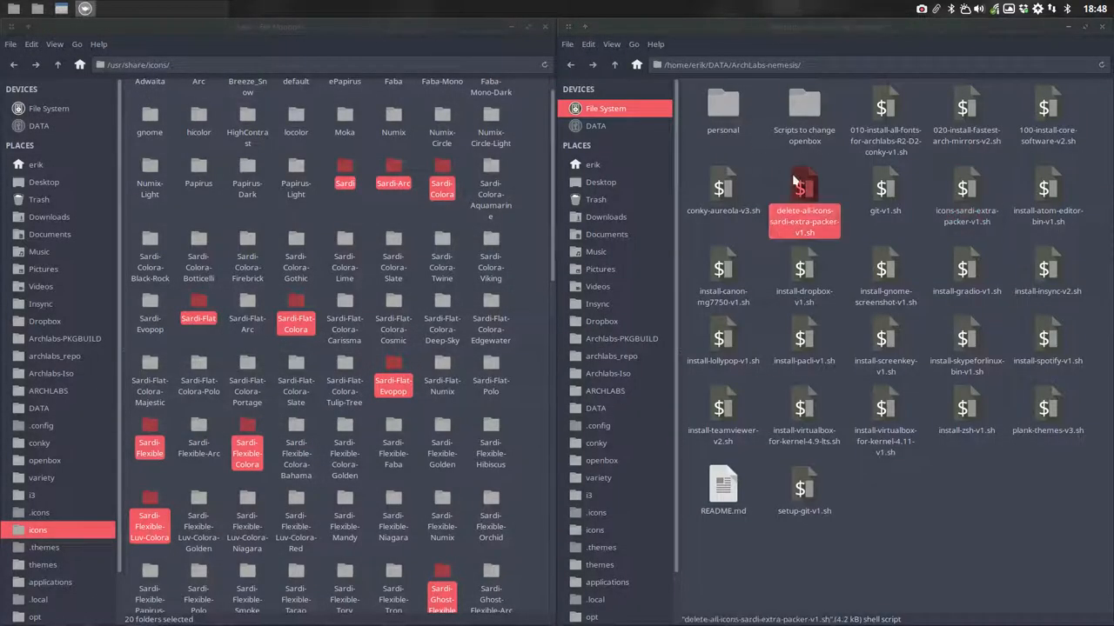
pyautogui.doubleClick(804, 182)
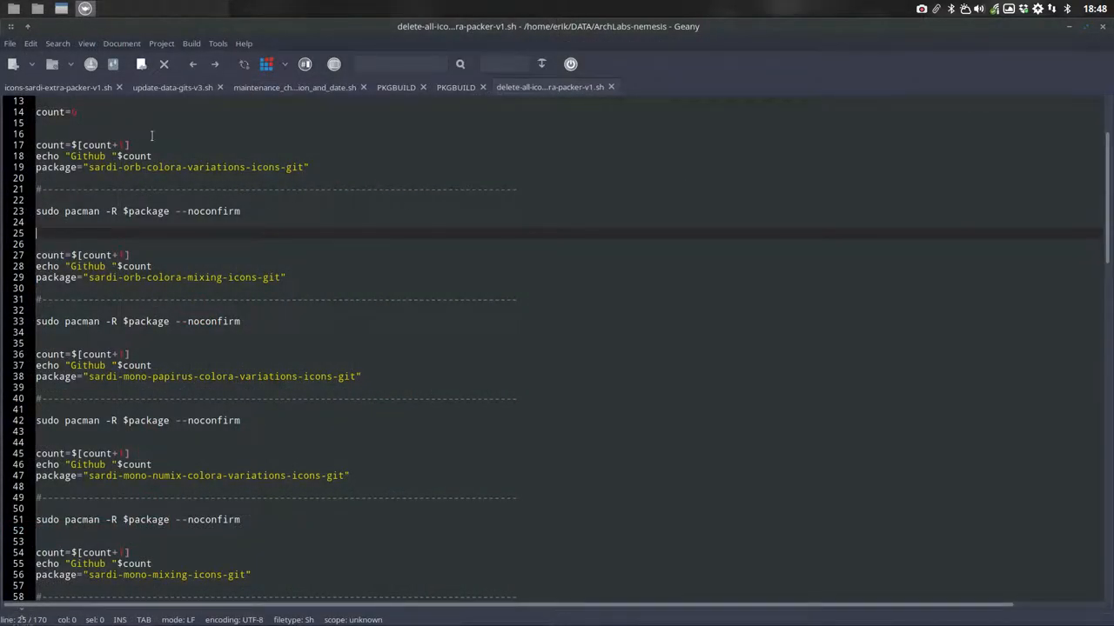
# - Scroll the delete script and select the pacman -R removal line on line 23
pyautogui.scroll(-3)
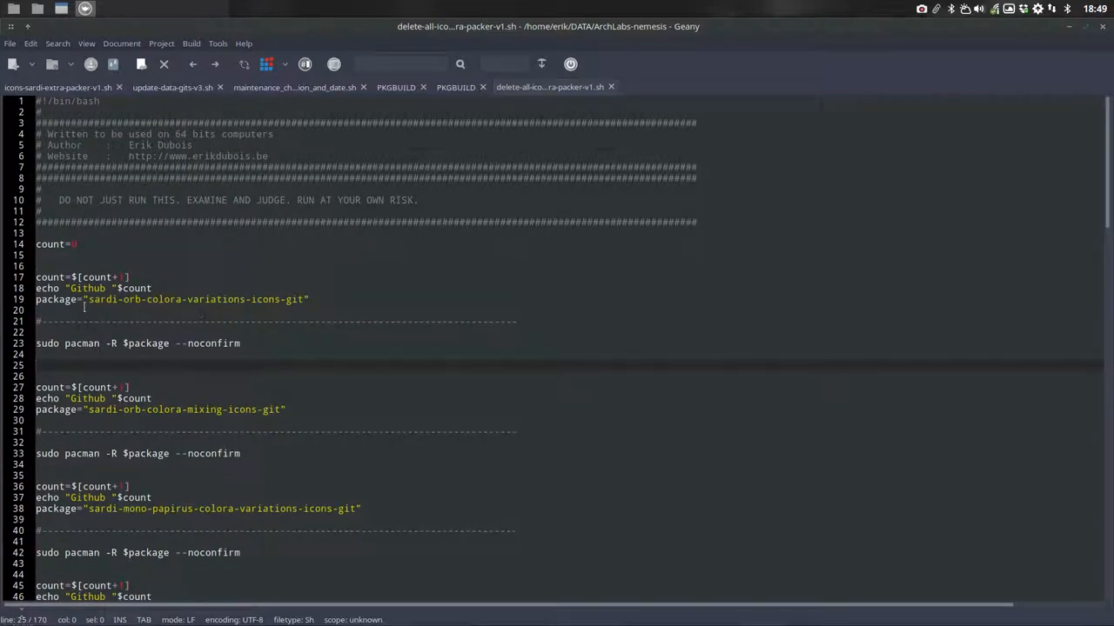
pyautogui.tripleClick(131, 343)
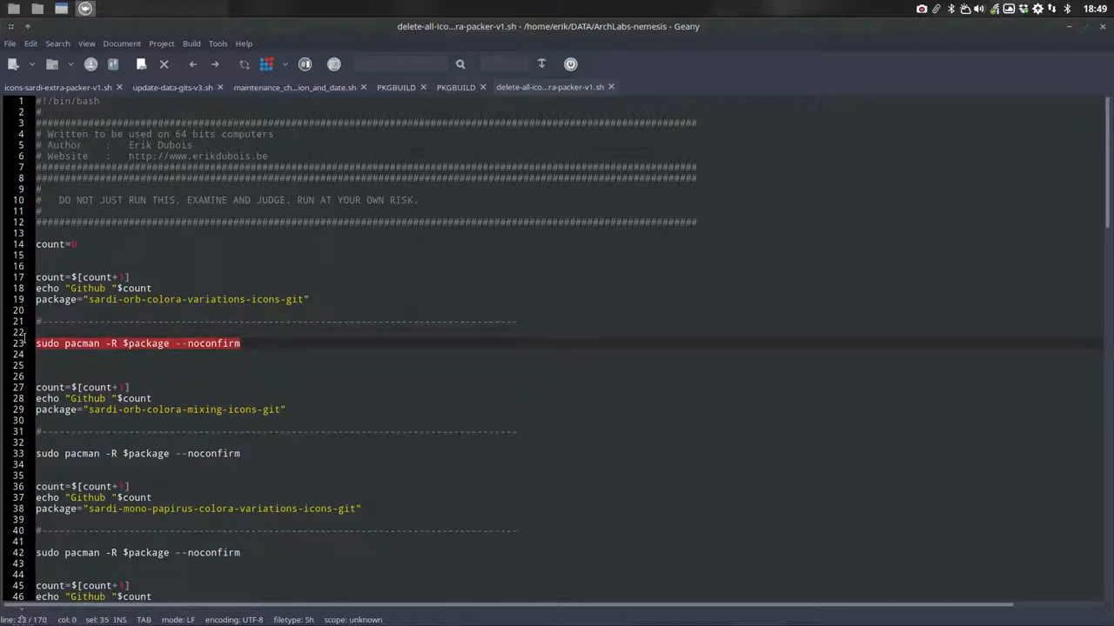
pyautogui.moveTo(135, 350)
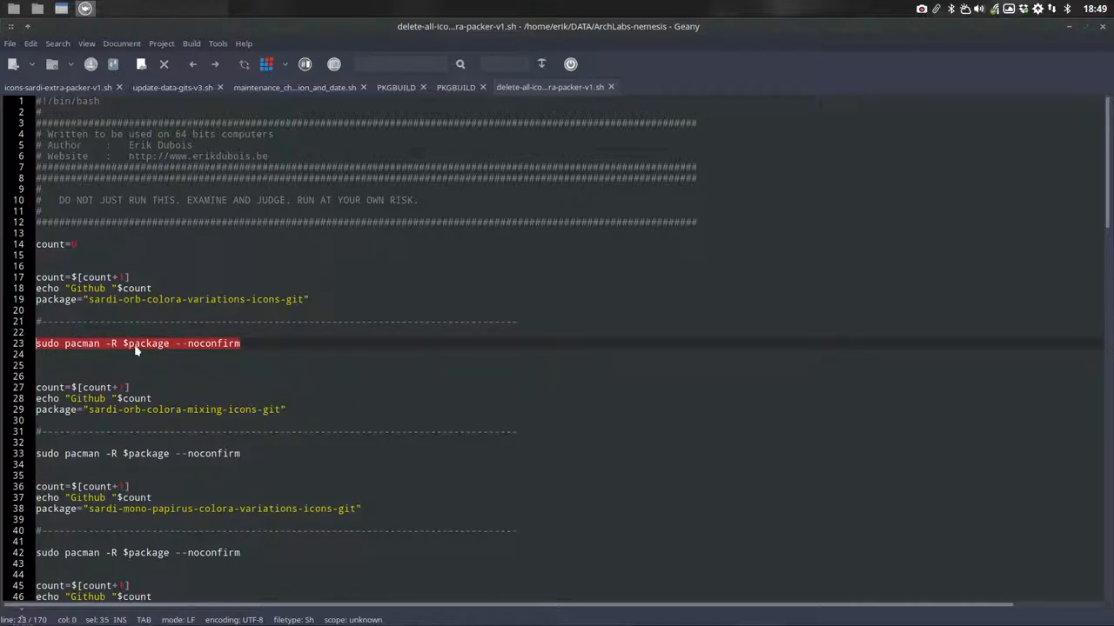
pyautogui.click(193, 344)
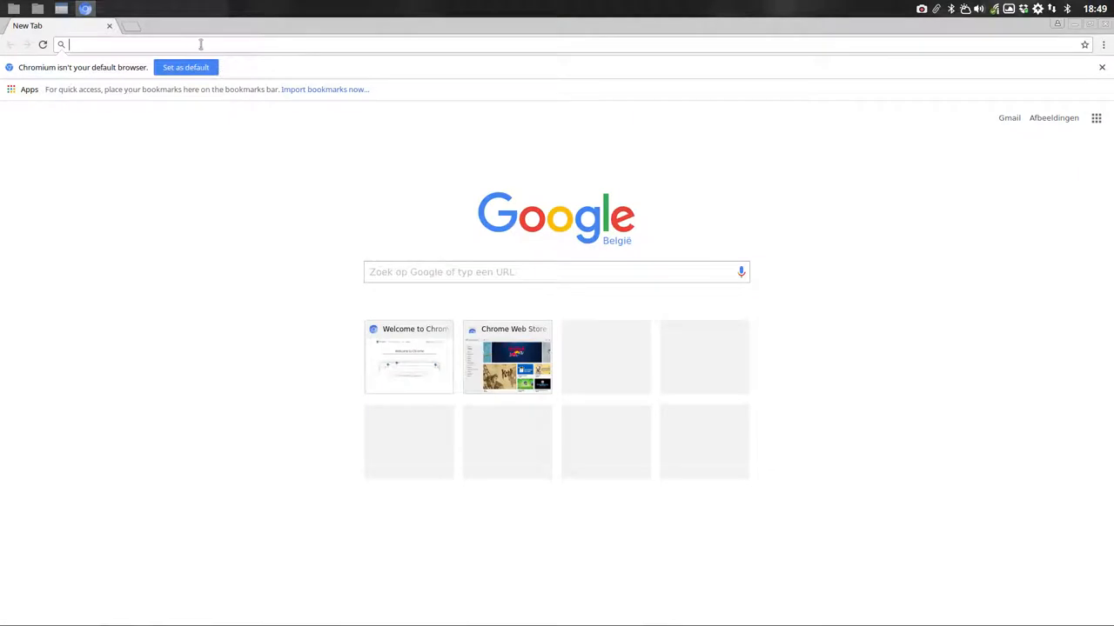
# - Google 'github erikdubois' and open Erik Dubois's GitHub profile
pyautogui.write('qg')
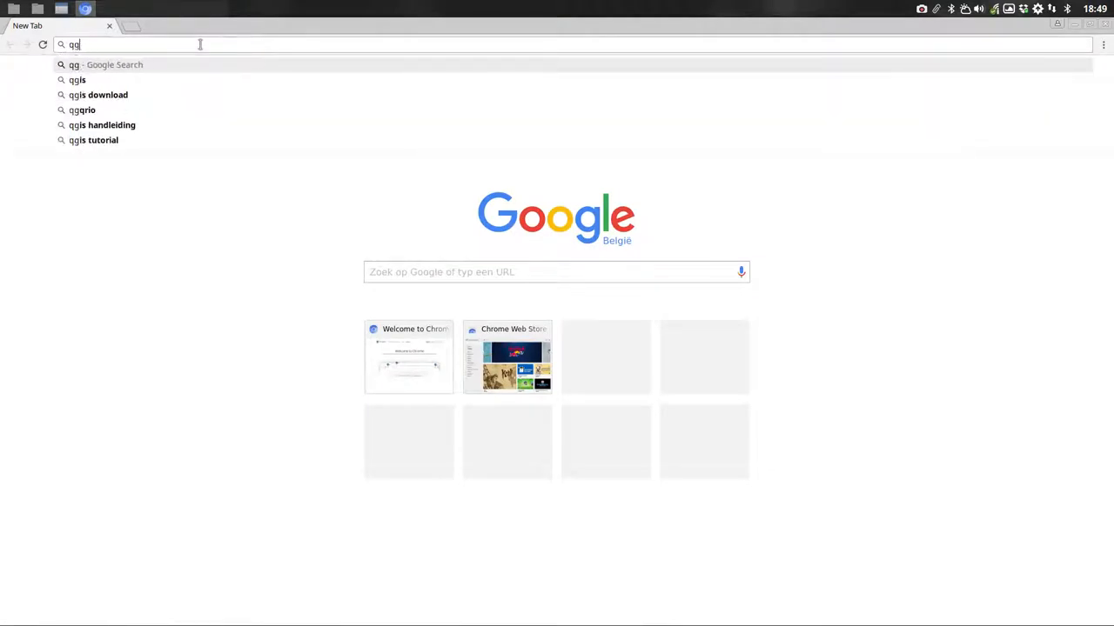
pyautogui.write('github')
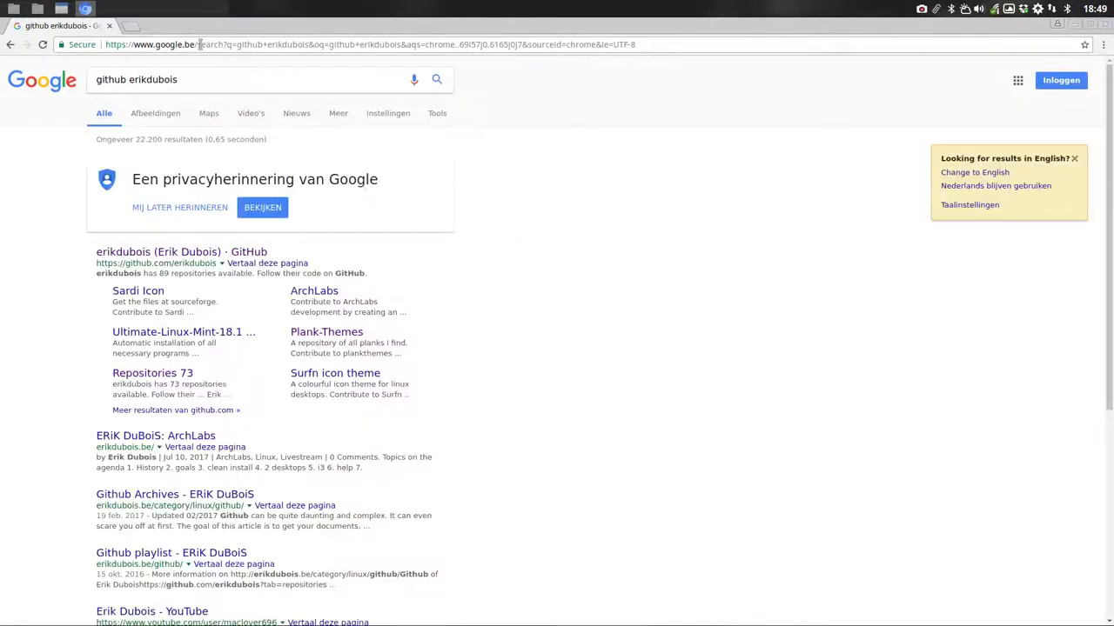
pyautogui.click(180, 252)
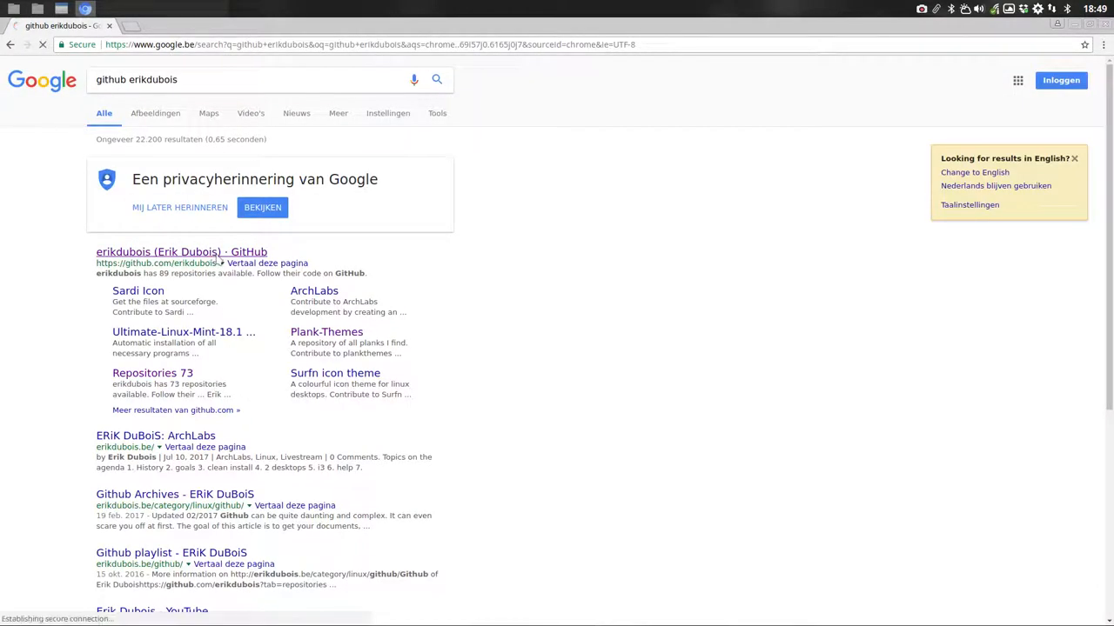
pyautogui.click(180, 252)
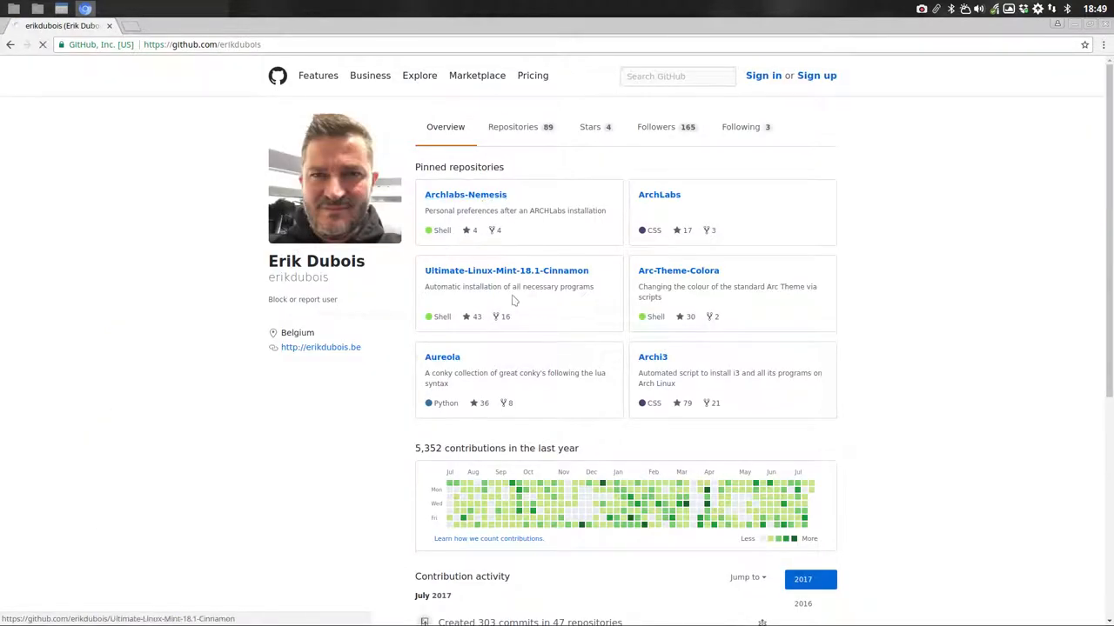
# - Open the Archlabs-Nemesis repo, show its clone options, and scroll to the Sardi script files
pyautogui.click(465, 194)
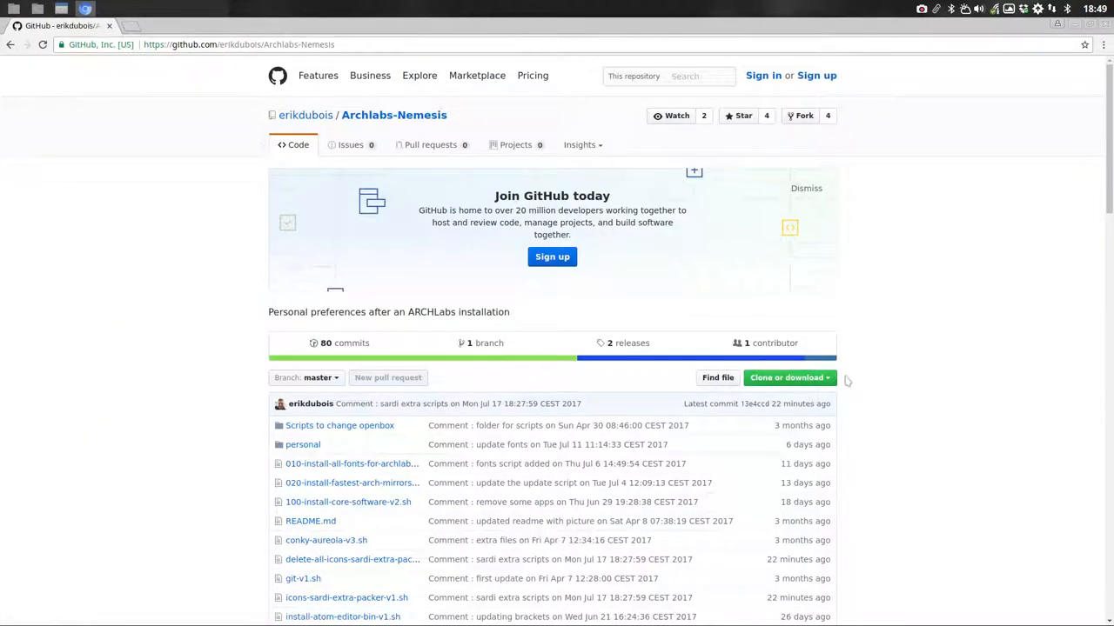
pyautogui.click(788, 377)
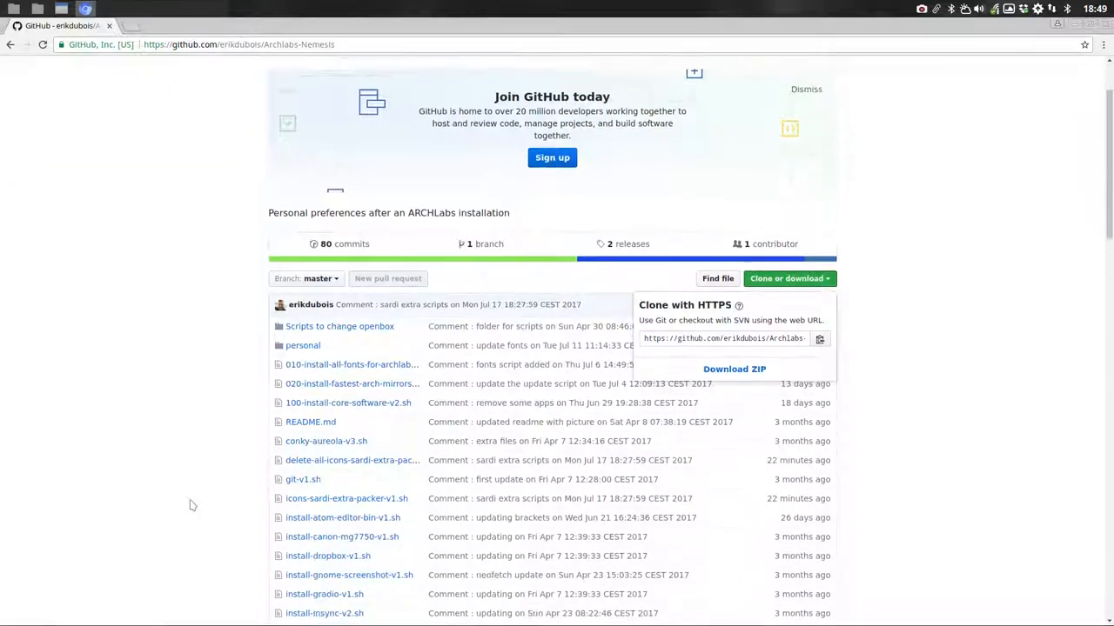
pyautogui.scroll(-3)
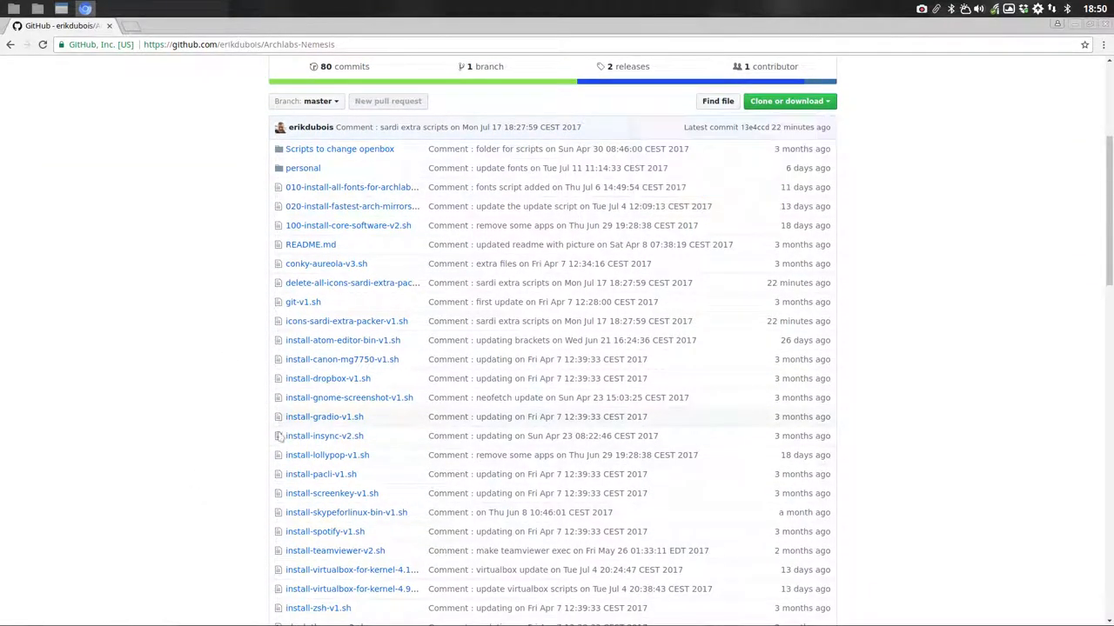
pyautogui.scroll(-3)
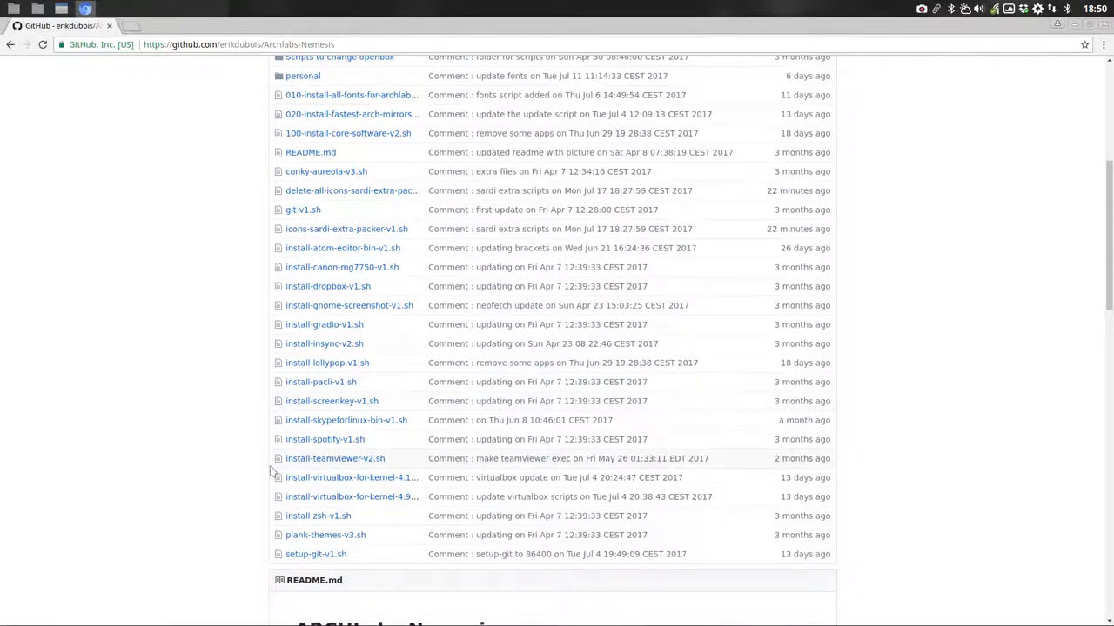
pyautogui.scroll(3)
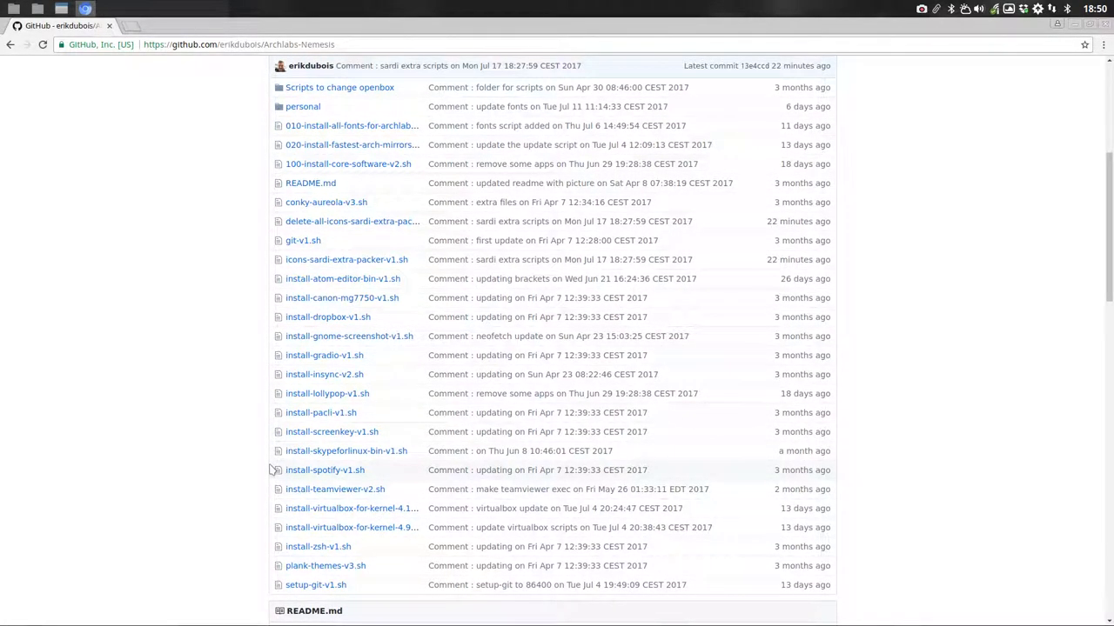
pyautogui.moveTo(372, 260)
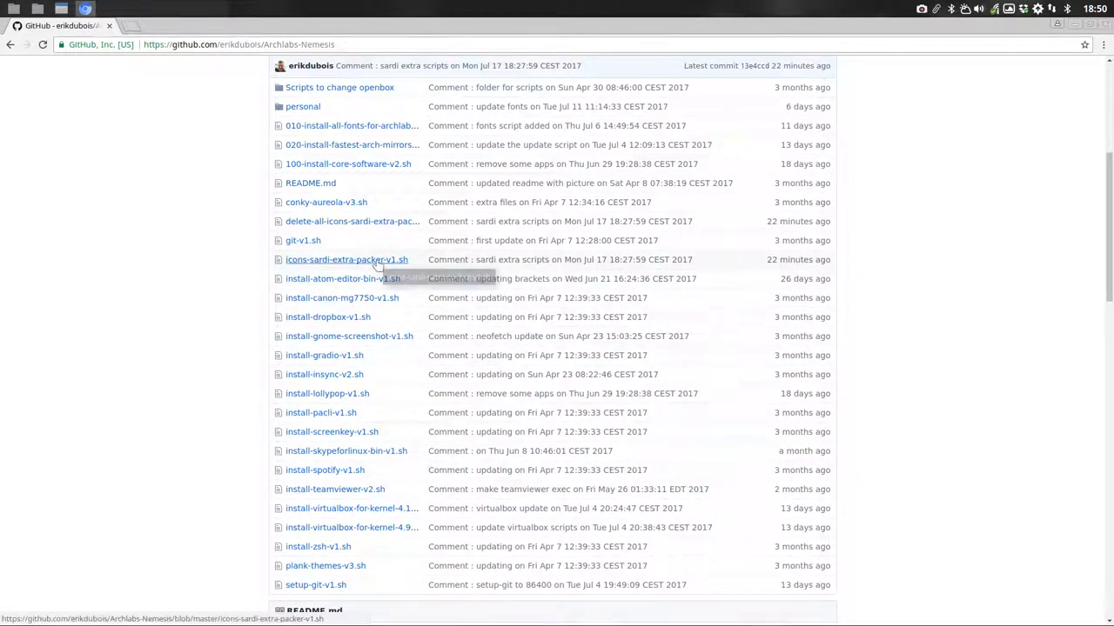
pyautogui.moveTo(796, 259)
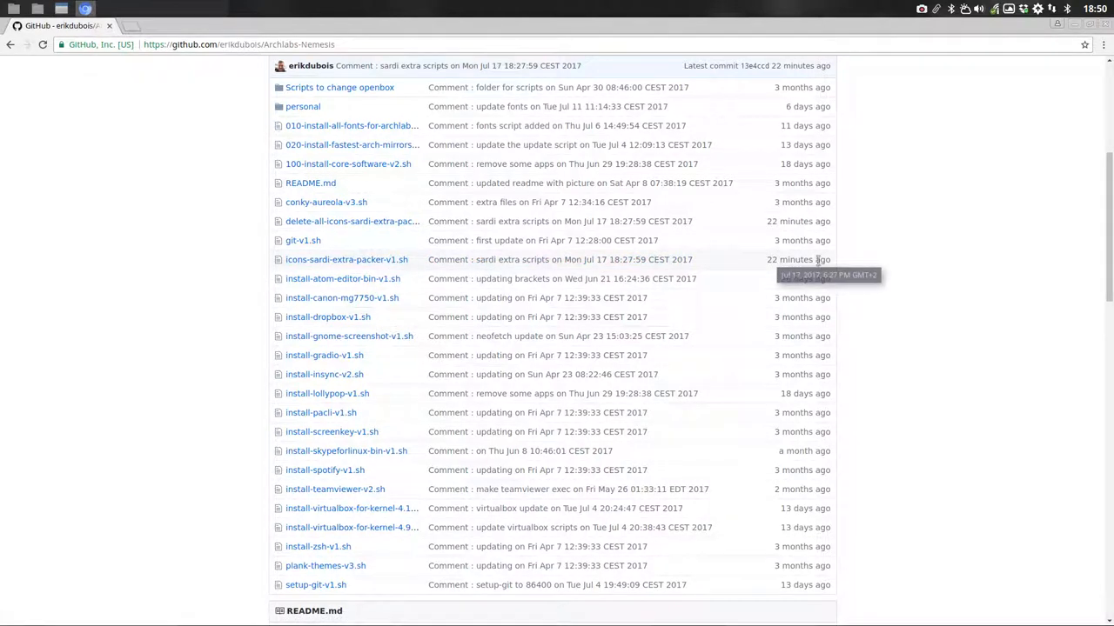